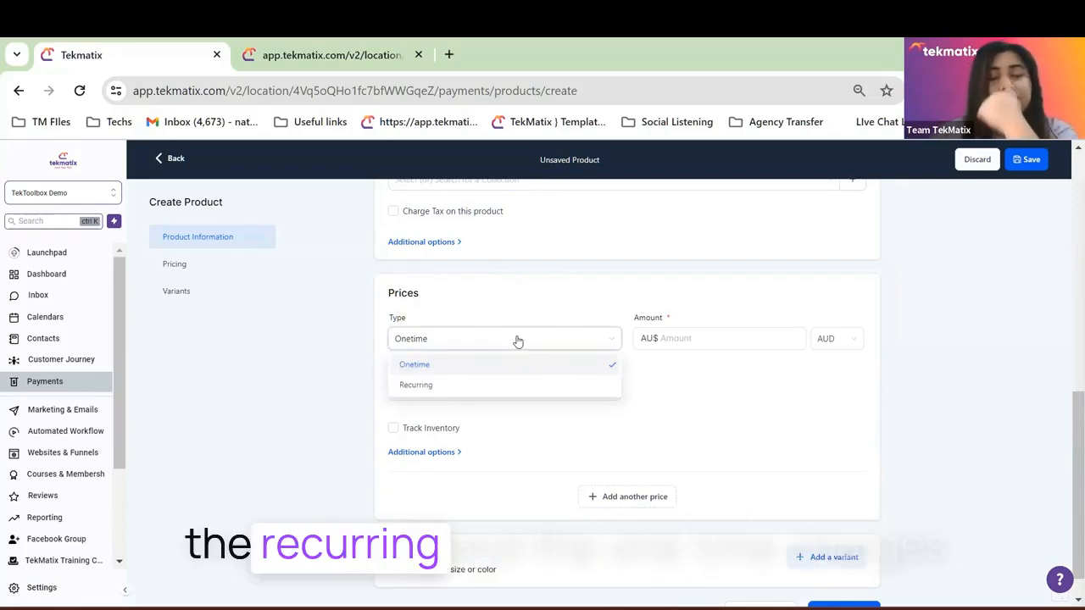
mouse_move(465, 396)
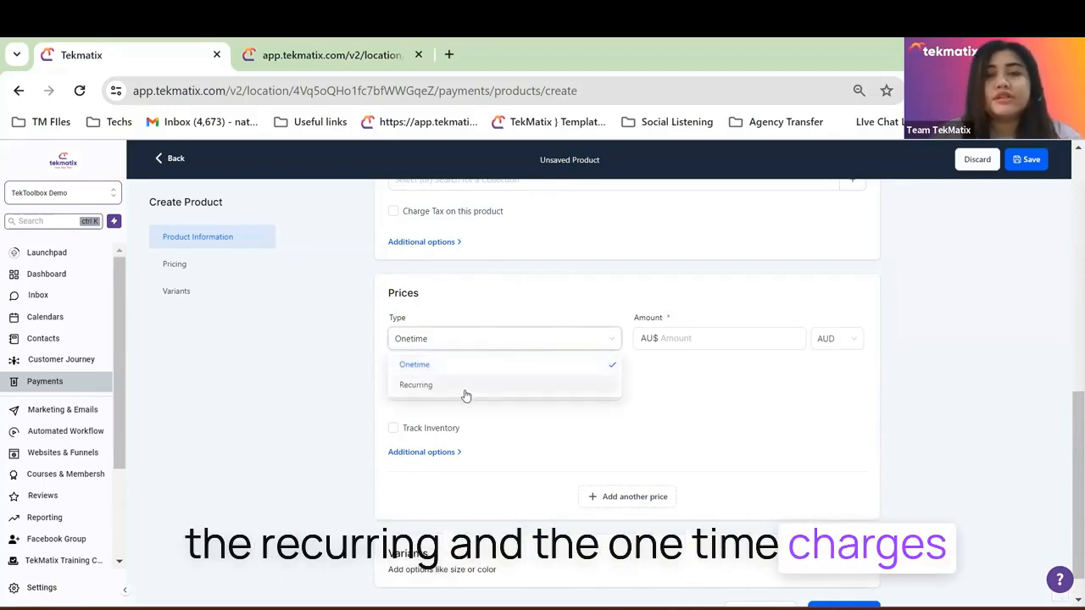
- Make the product's price a recurring charge and view the available currencies
left_click(416, 384)
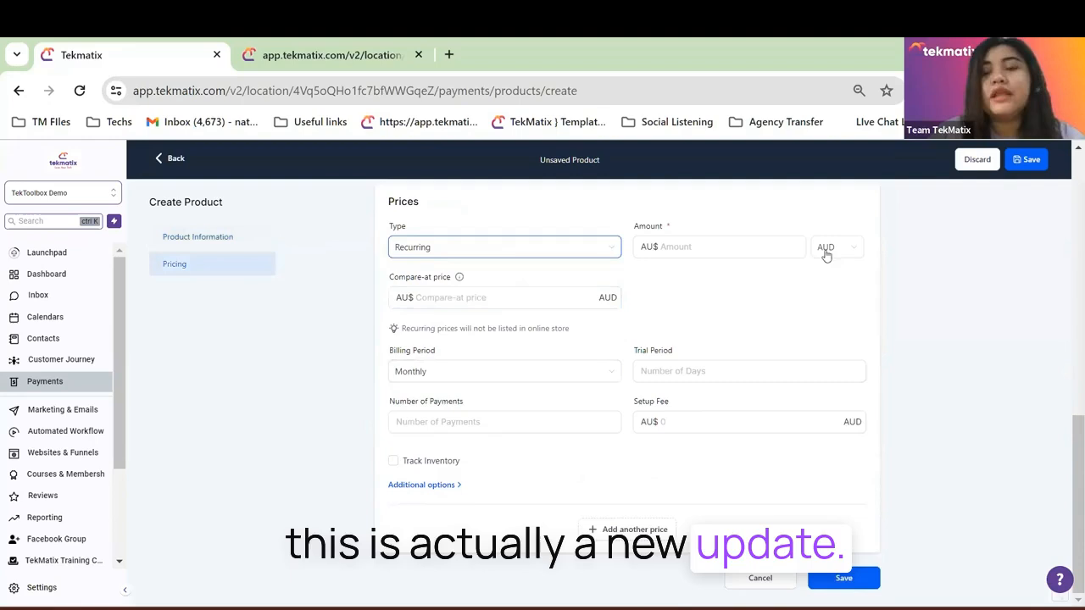
left_click(834, 246)
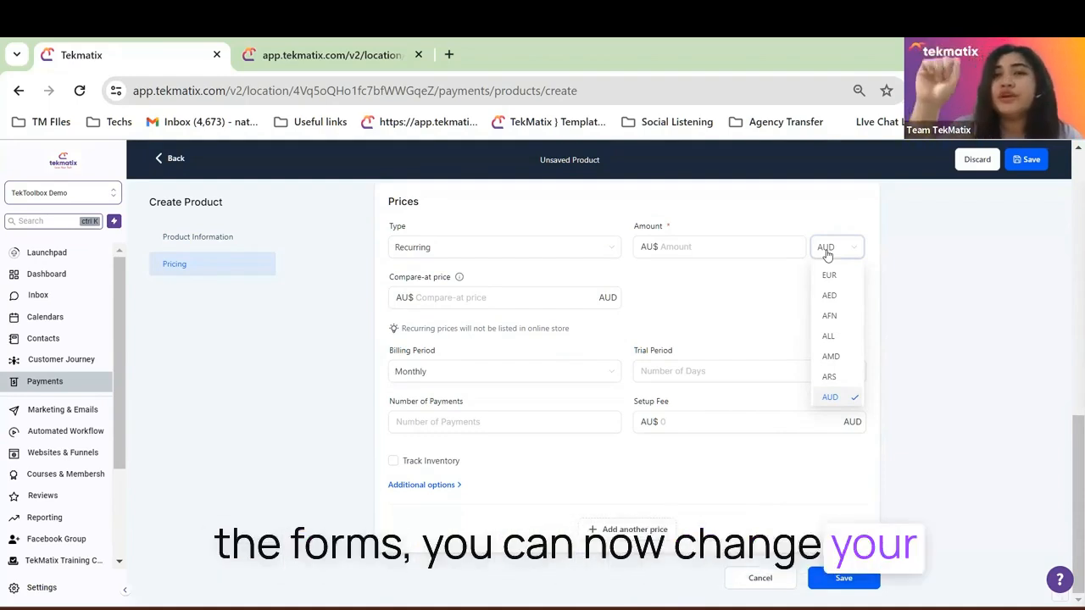
mouse_move(799, 238)
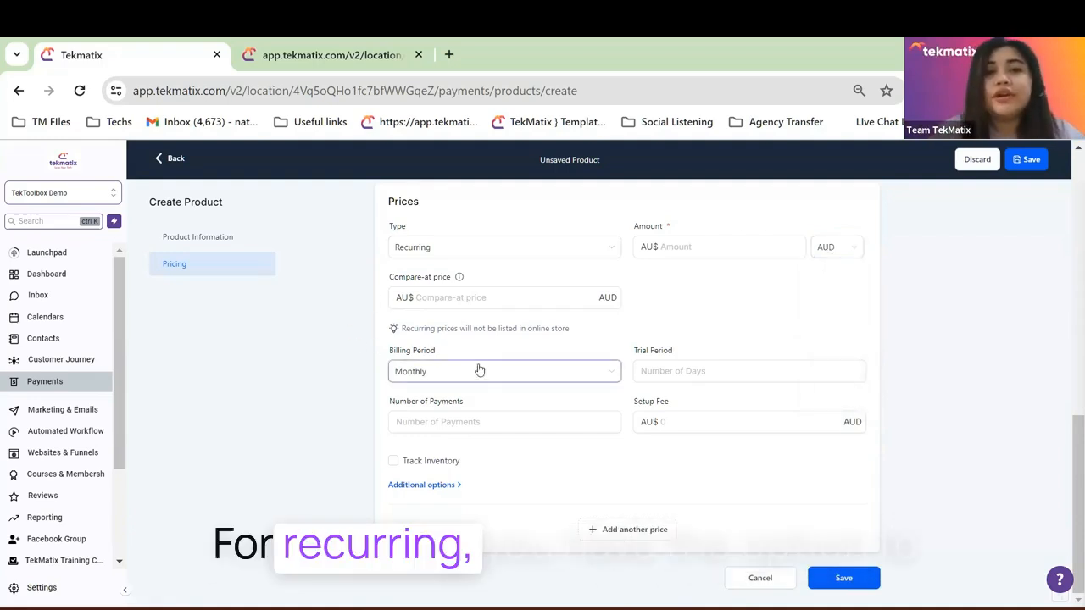
- Keep the billing period at Monthly and enter 12 as the number of payments
left_click(504, 371)
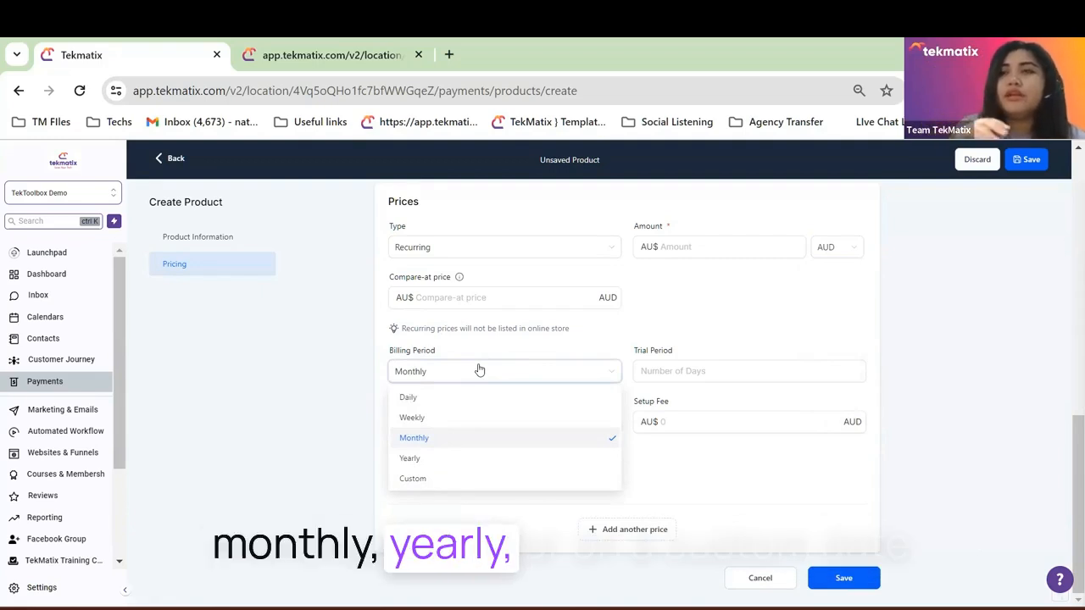
mouse_move(681, 291)
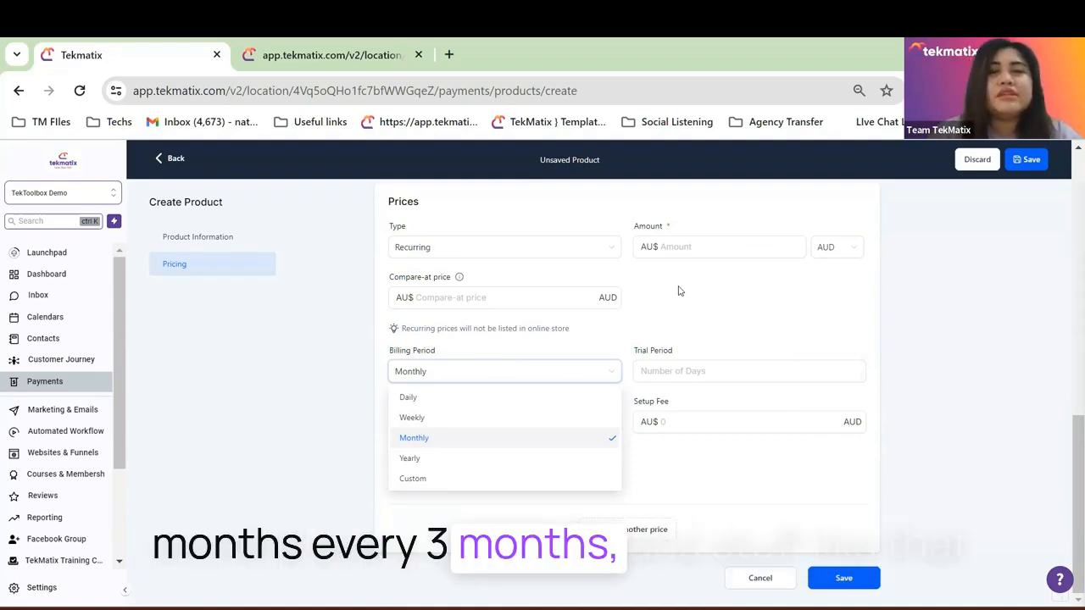
left_click(414, 437)
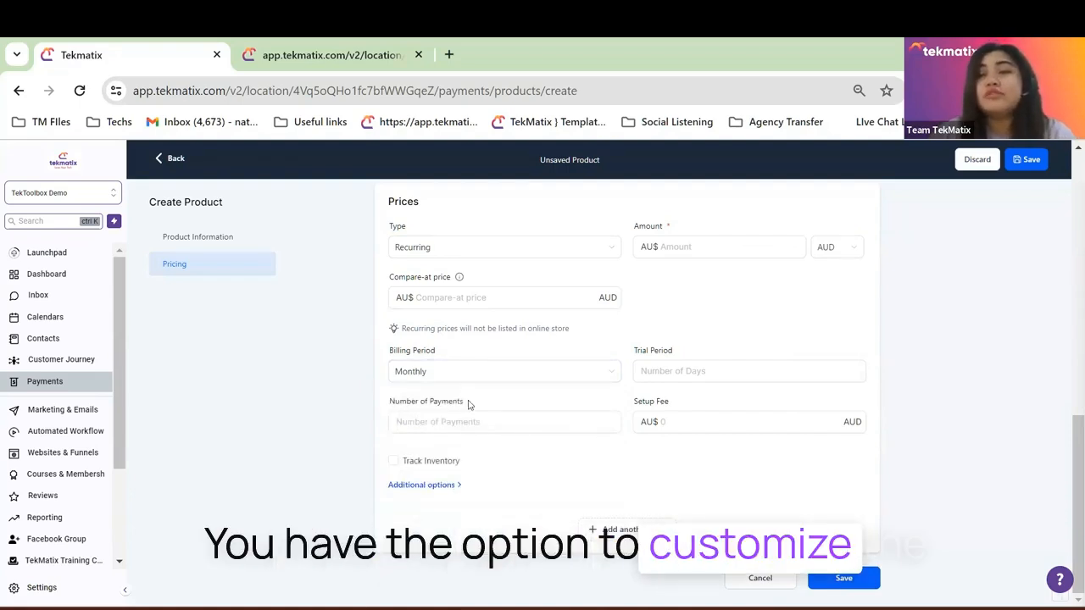
left_click(504, 421)
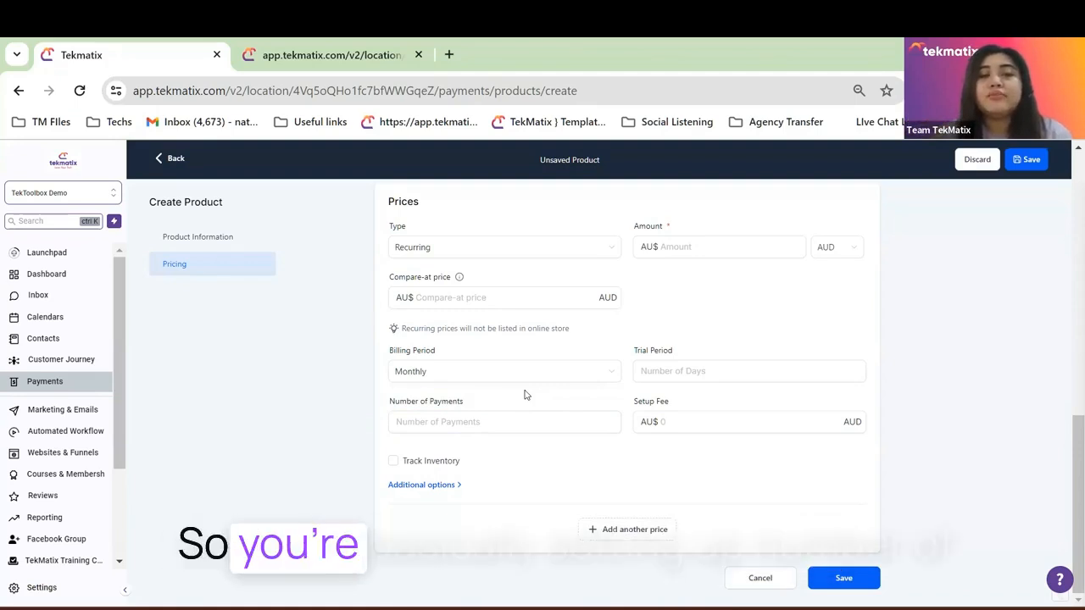
left_click(504, 422)
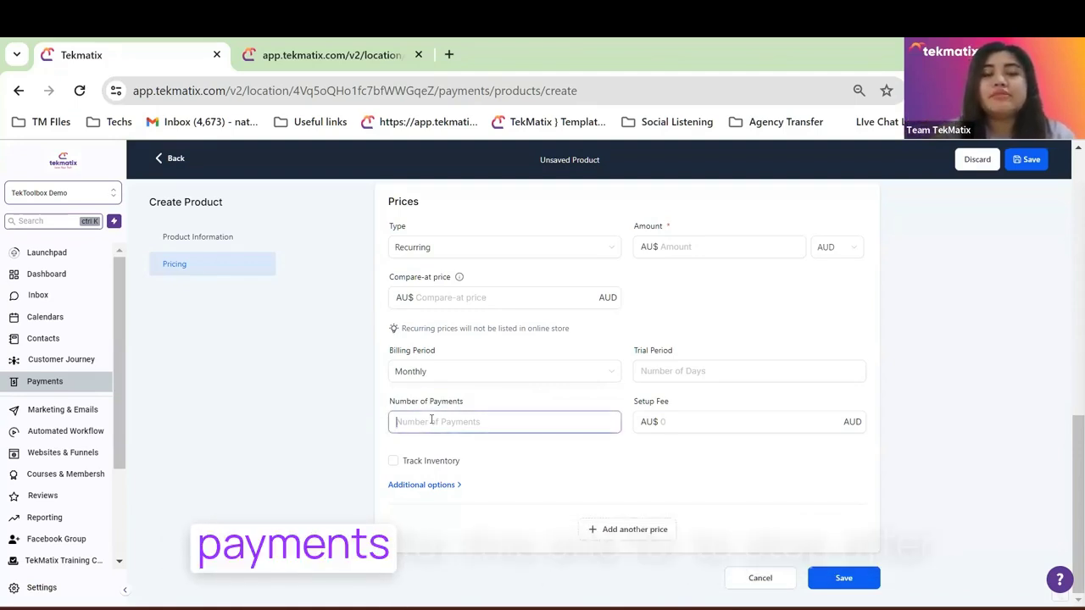
type("12")
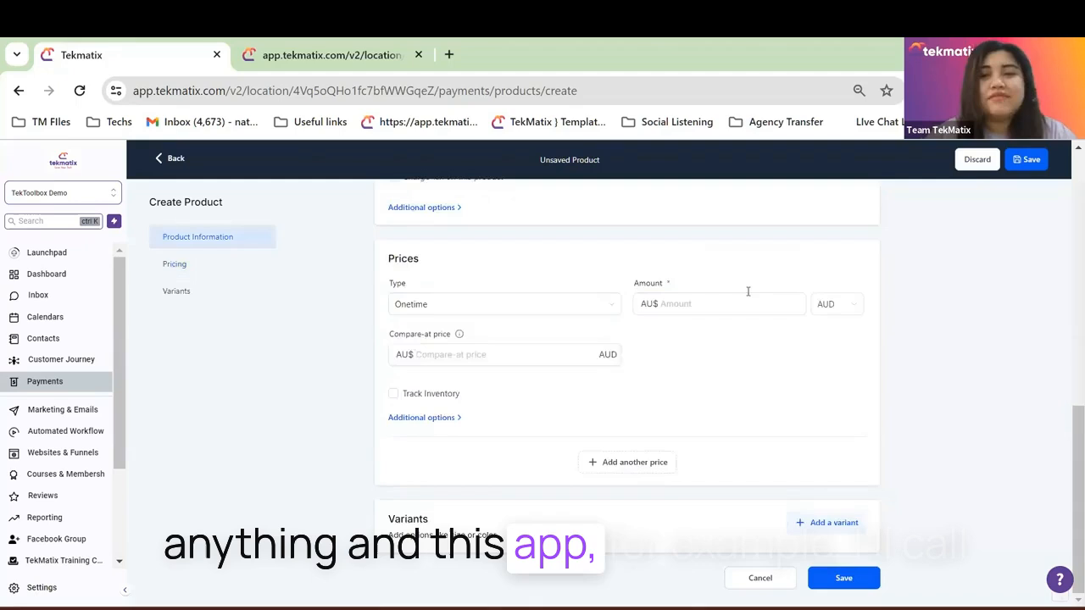
- Give The Digital Guide Workbook a one-time price of 150 AUD and save it
type("150.00")
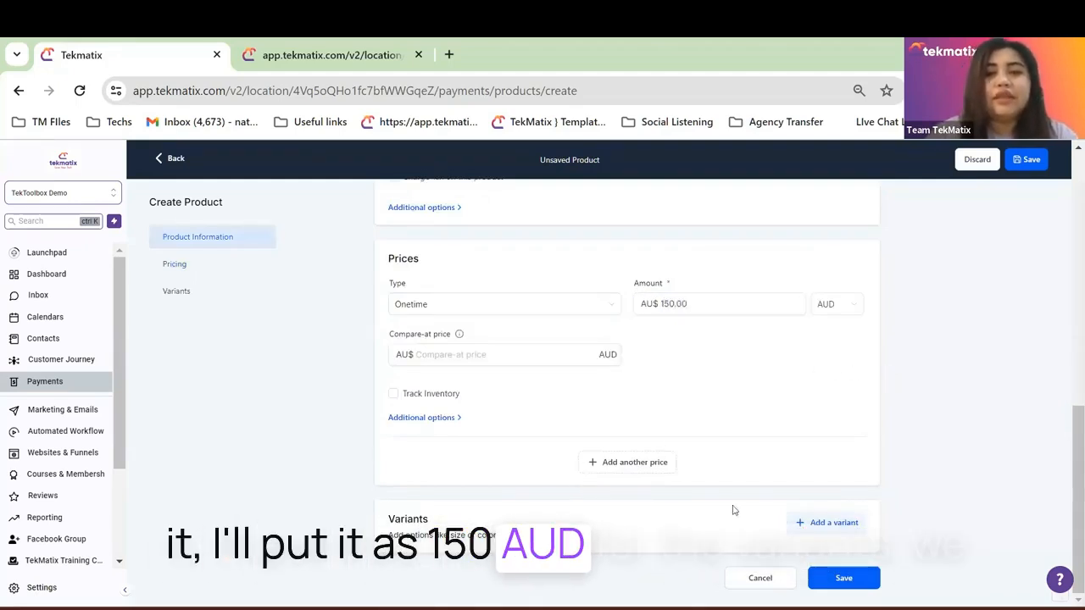
mouse_move(809, 524)
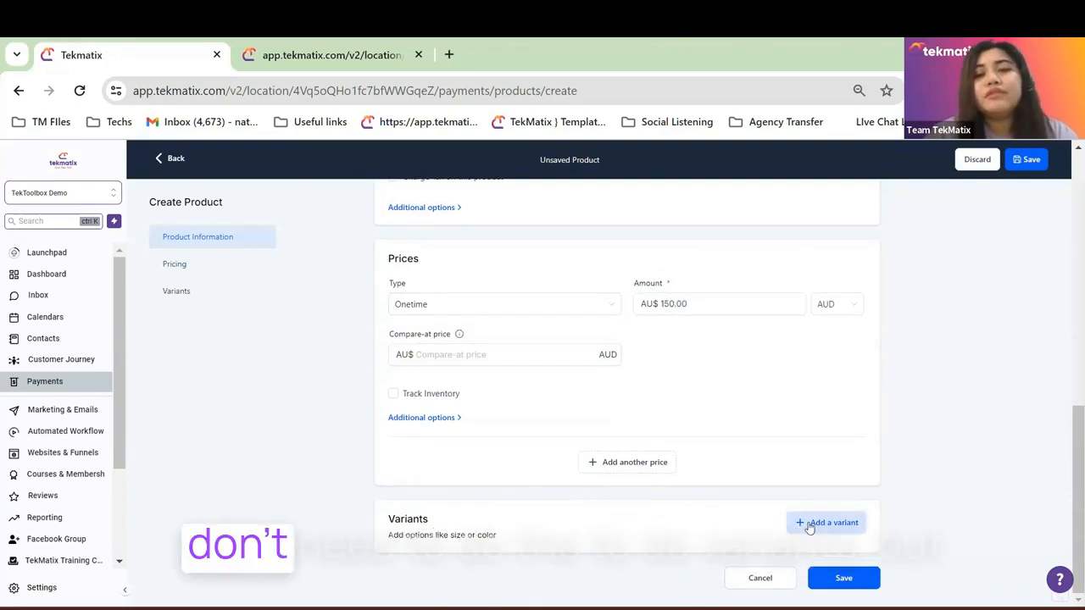
left_click(824, 522)
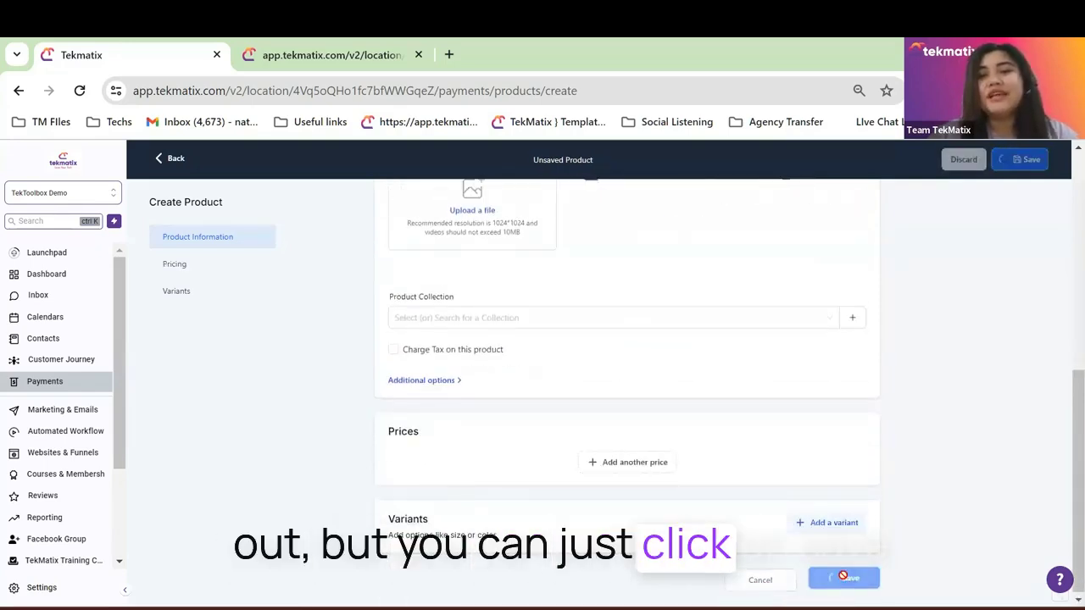
left_click(843, 577)
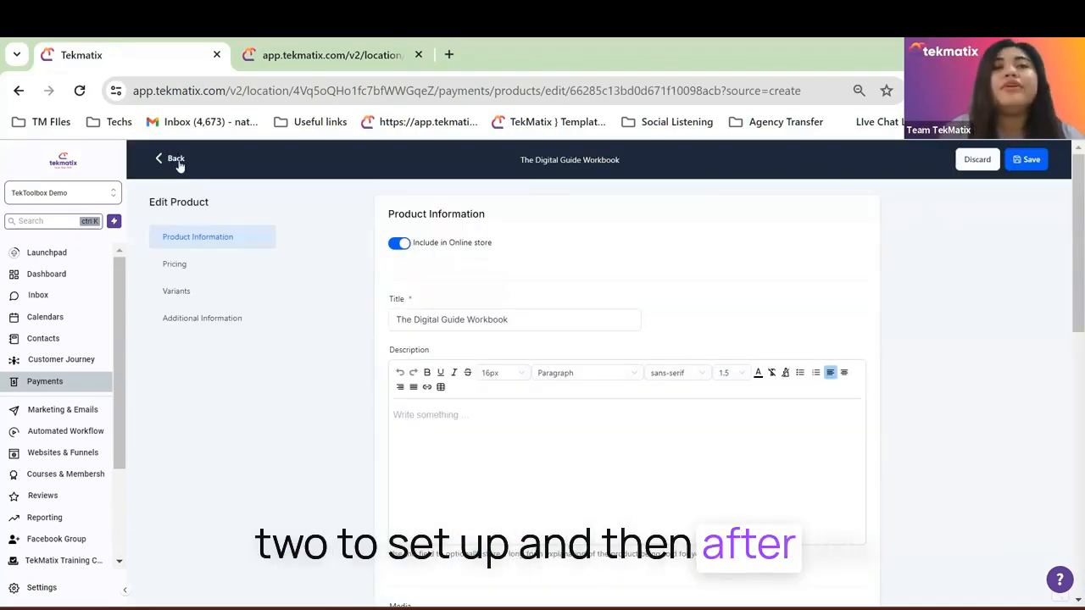
- Return to Products, then go to Payment Links under the Payments menu
left_click(170, 159)
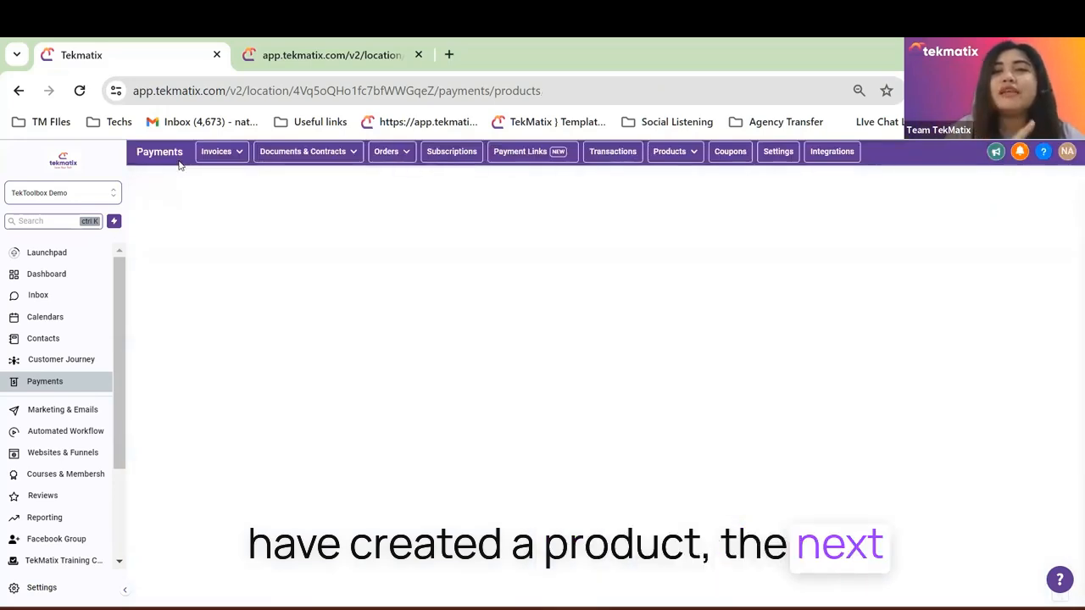
left_click(668, 152)
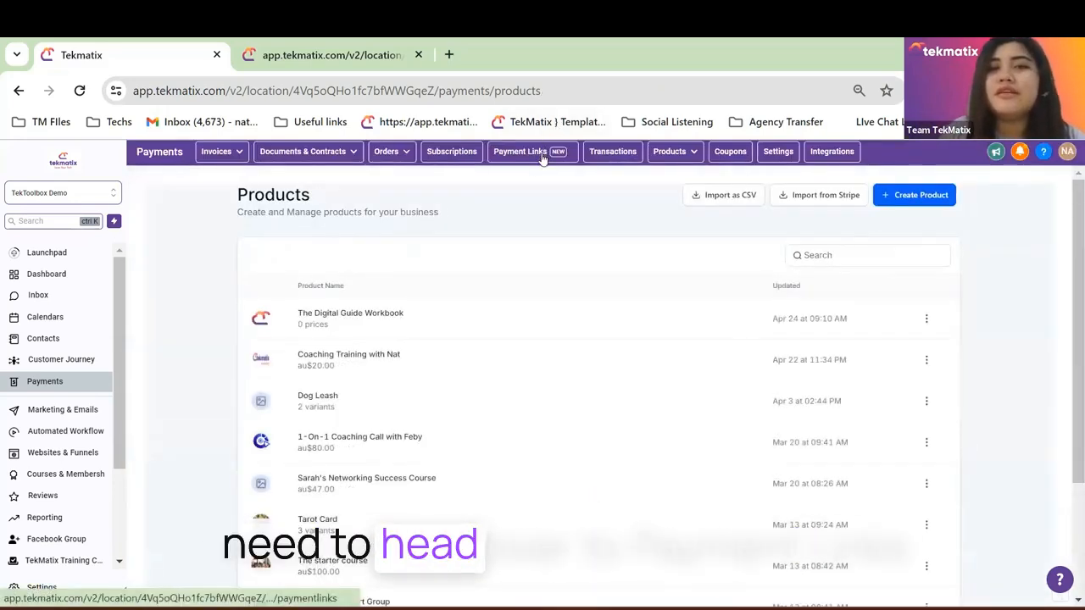
left_click(518, 152)
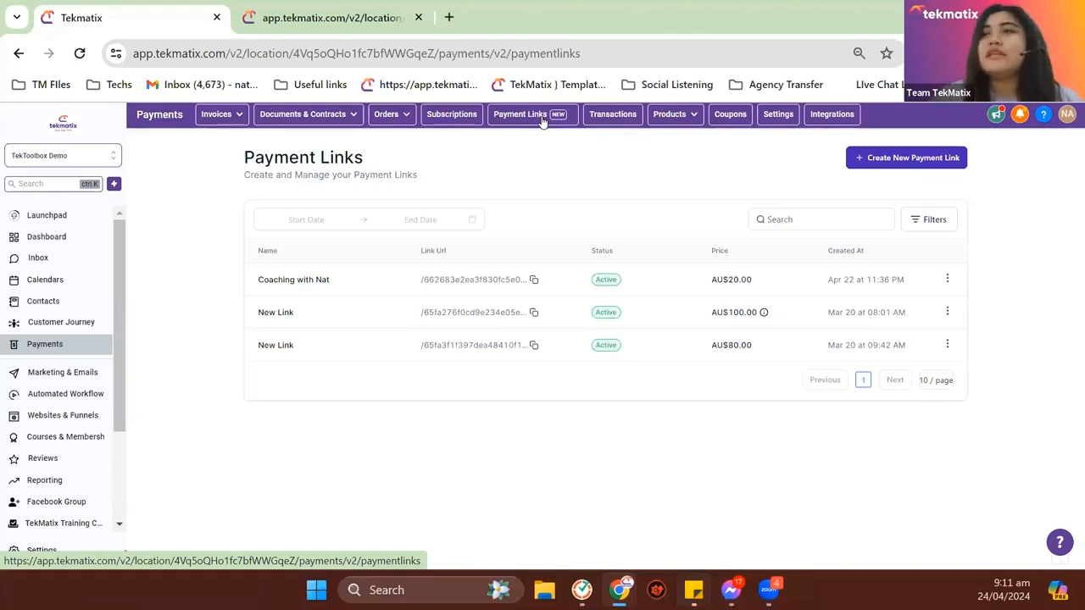
mouse_move(534, 131)
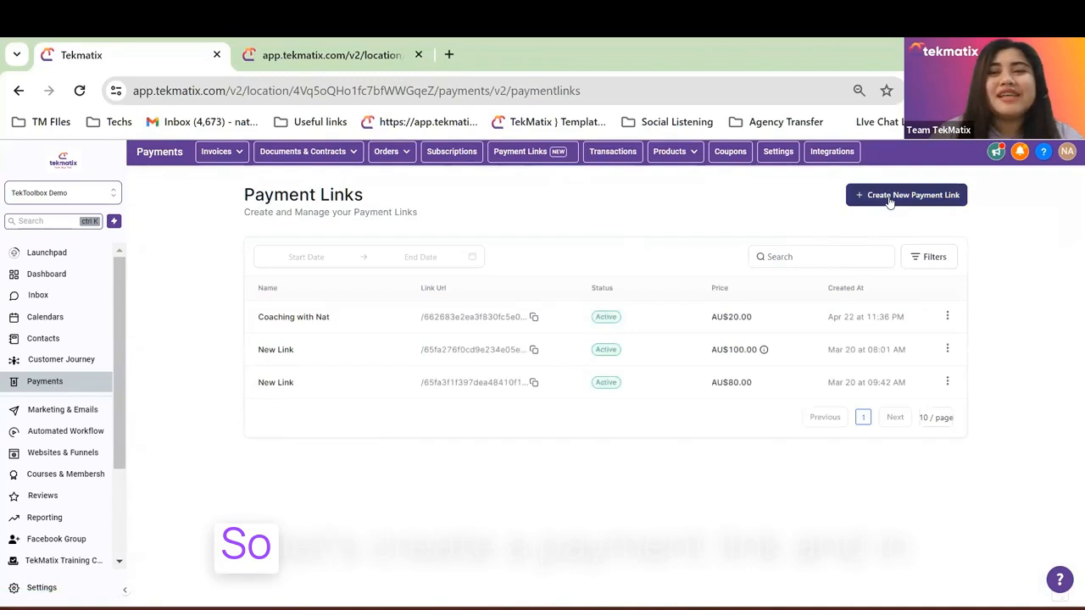
- Start a new payment link selling The Digital Guide Workbook at AU$120
left_click(905, 195)
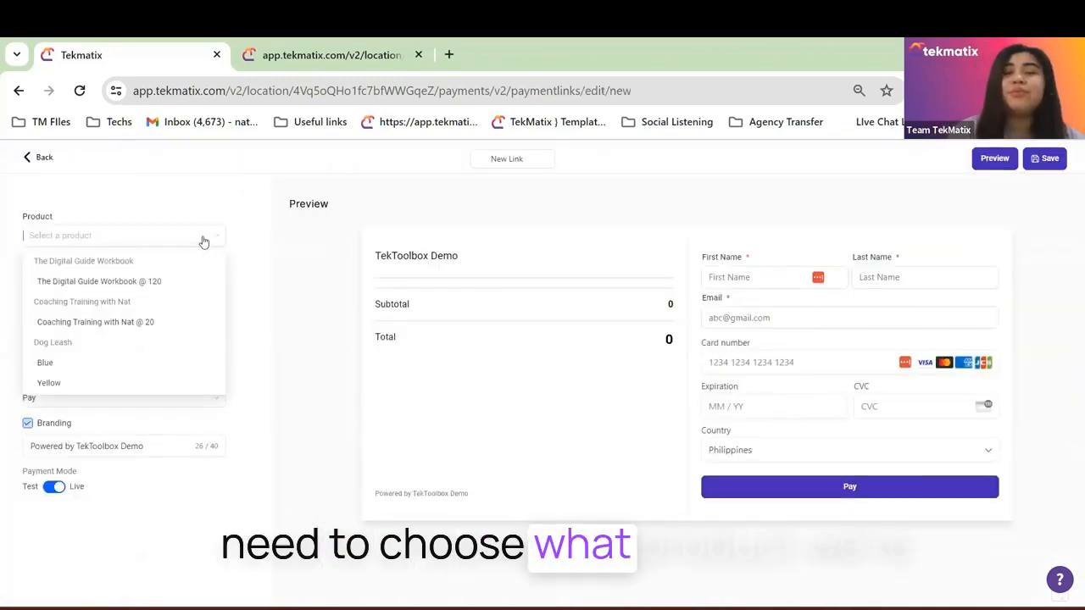
mouse_move(161, 261)
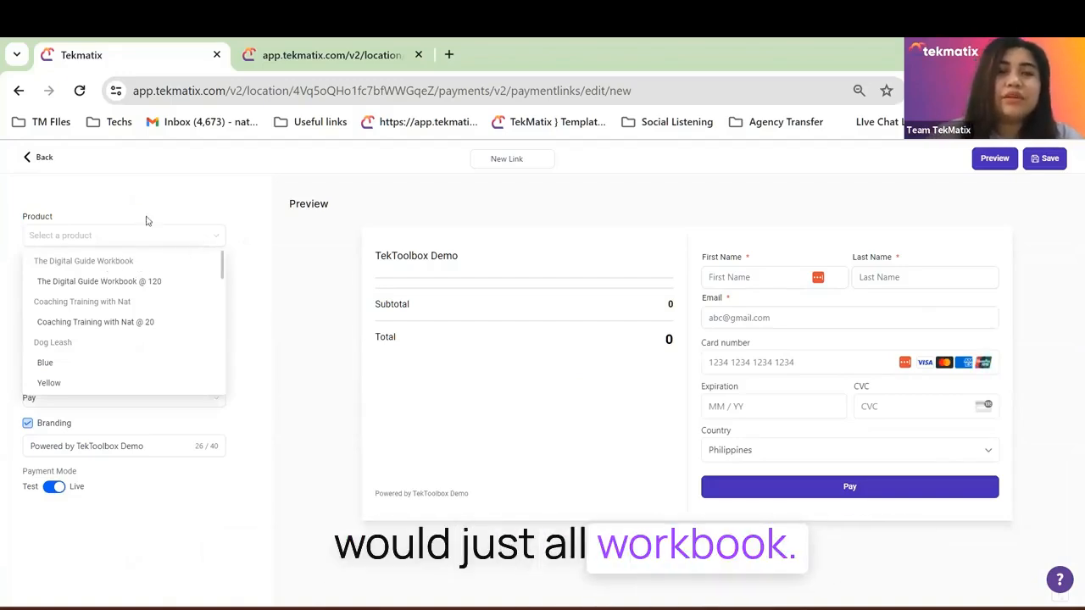
left_click(98, 280)
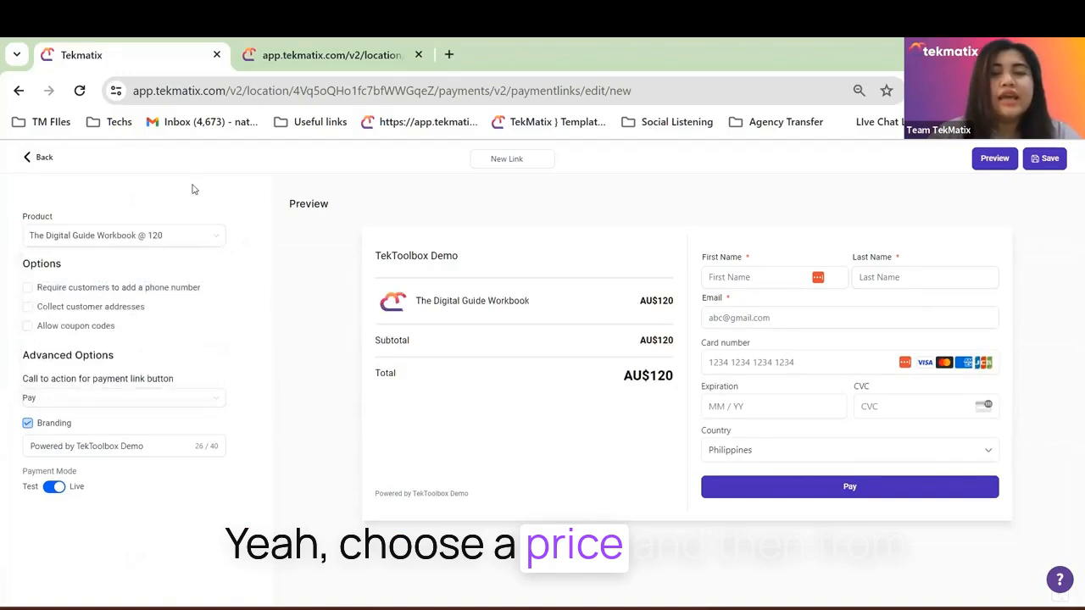
mouse_move(79, 286)
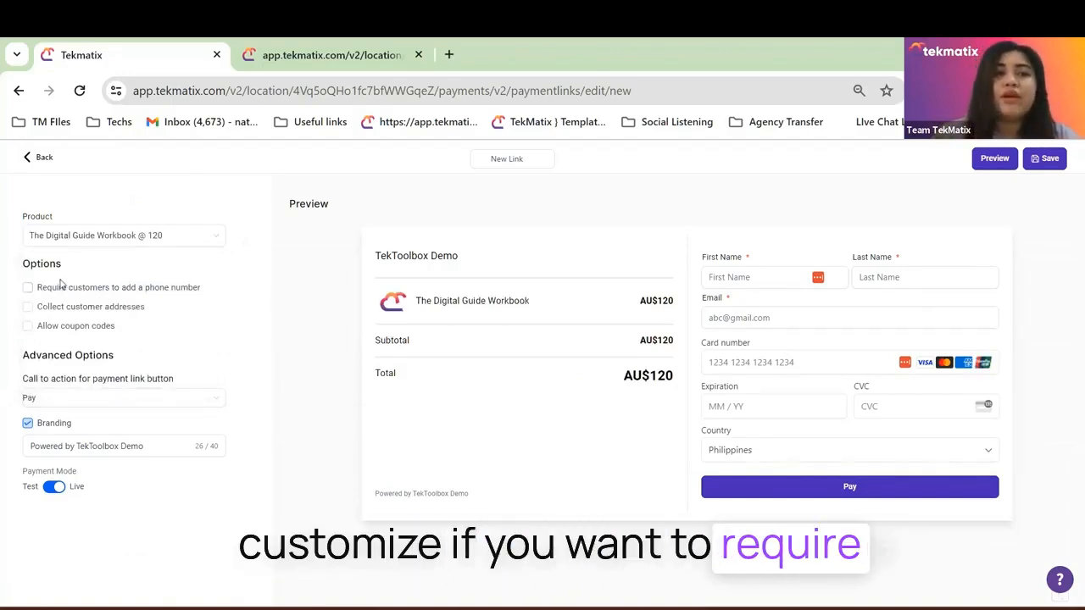
- Require a phone number, collect customer addresses and allow coupon codes
left_click(27, 287)
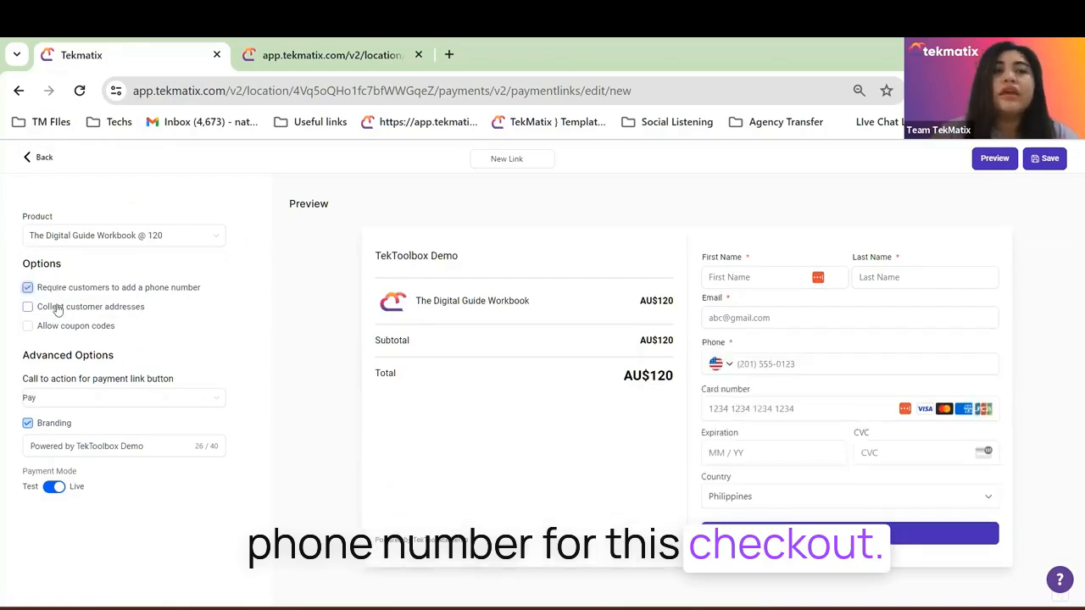
left_click(28, 306)
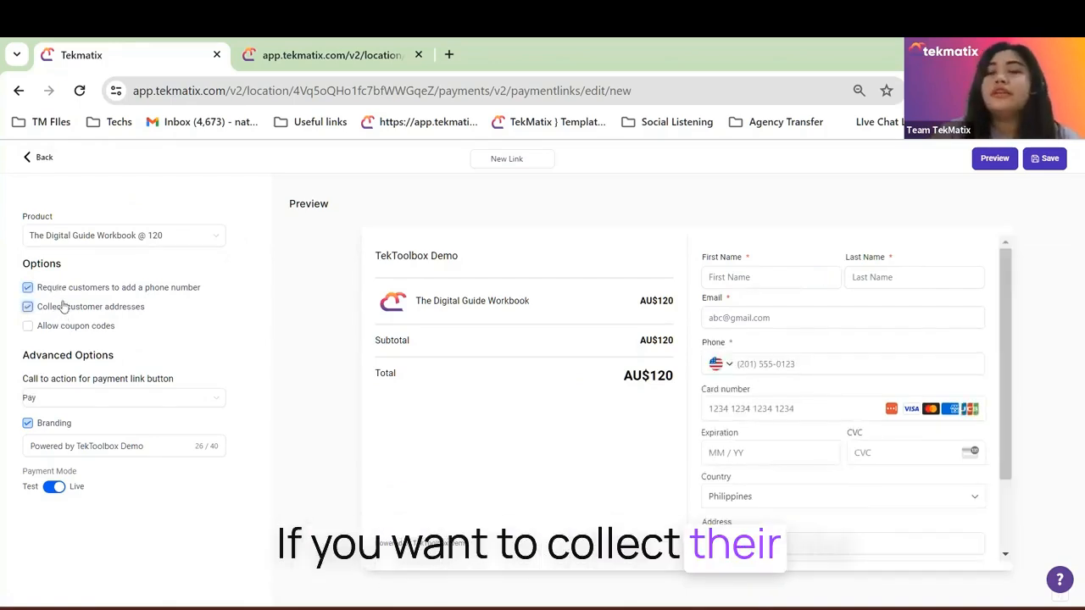
scroll("down", 3)
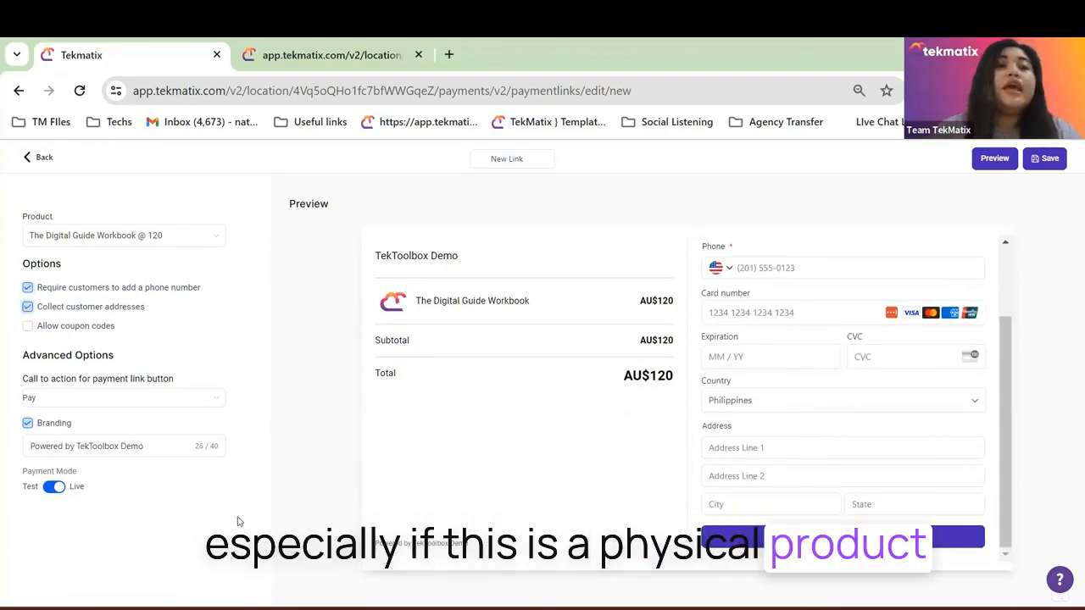
left_click(28, 326)
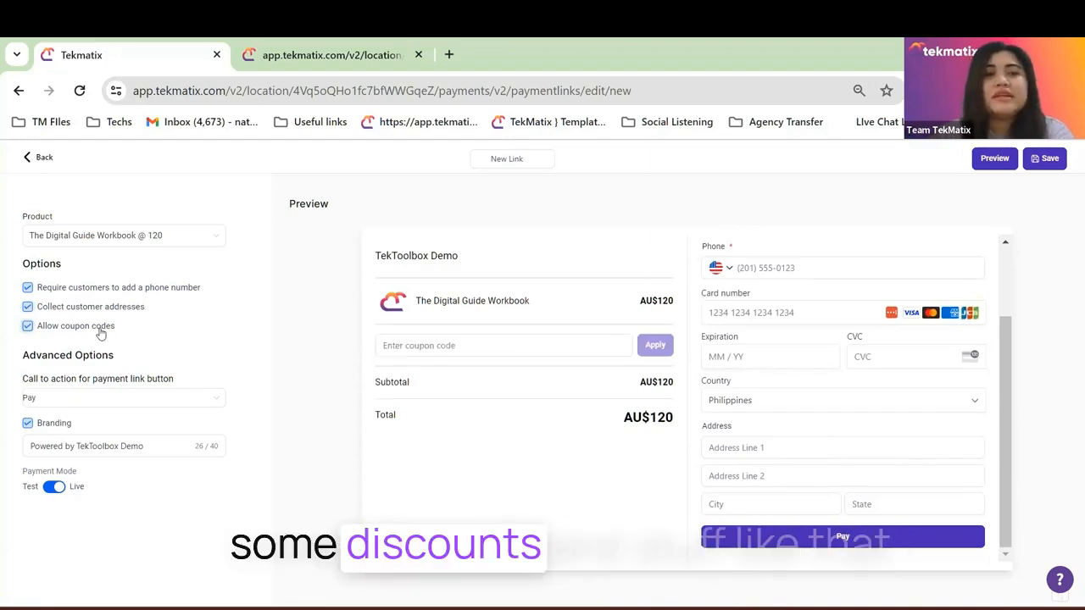
- Keep 'Pay' as the checkout button wording and review the Branding option
left_click(123, 398)
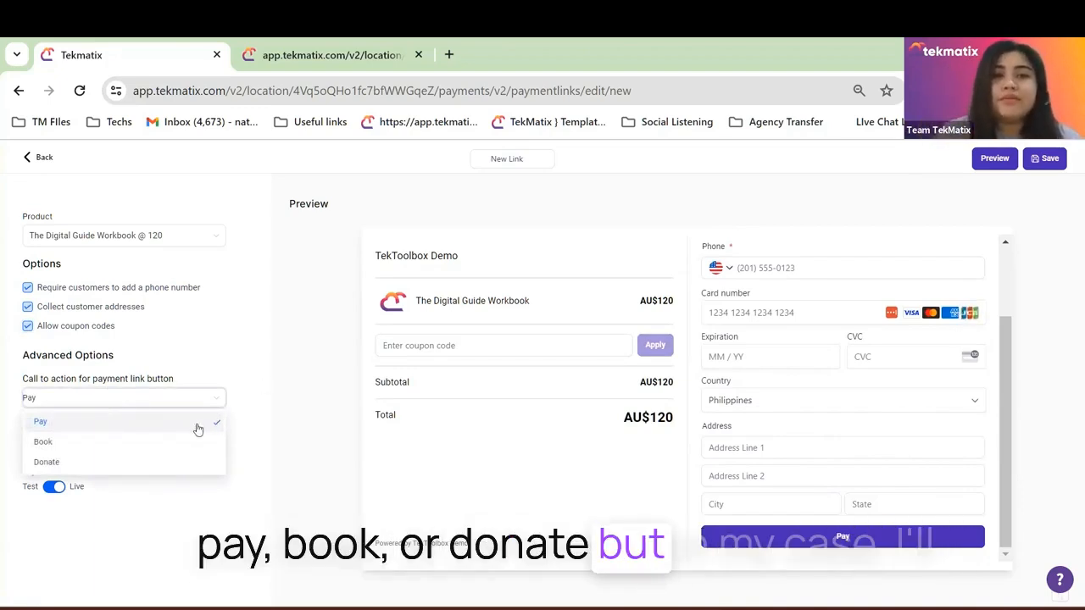
left_click(43, 421)
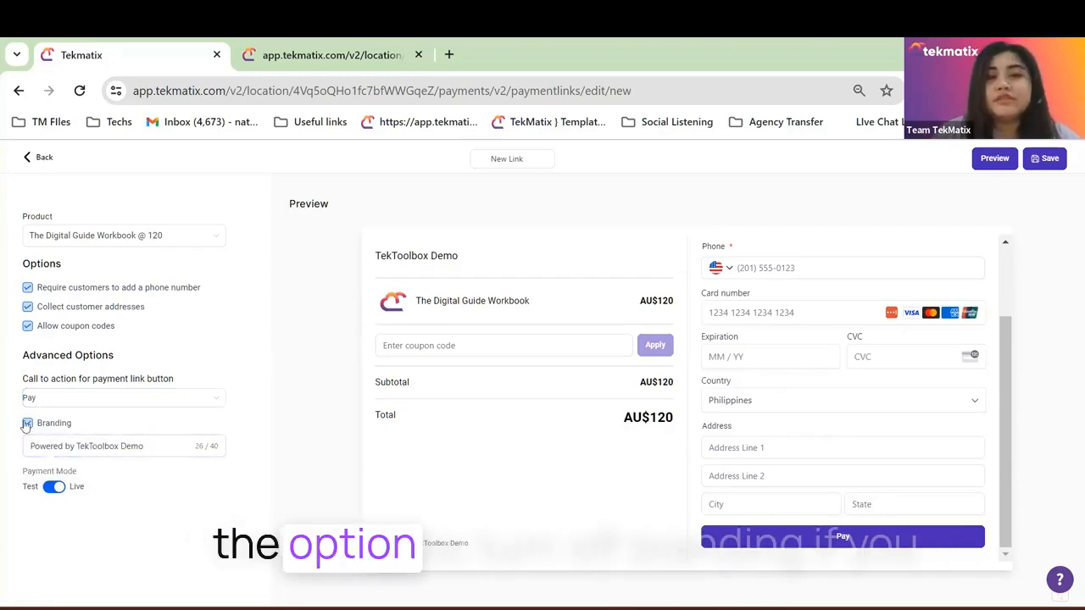
left_click(27, 423)
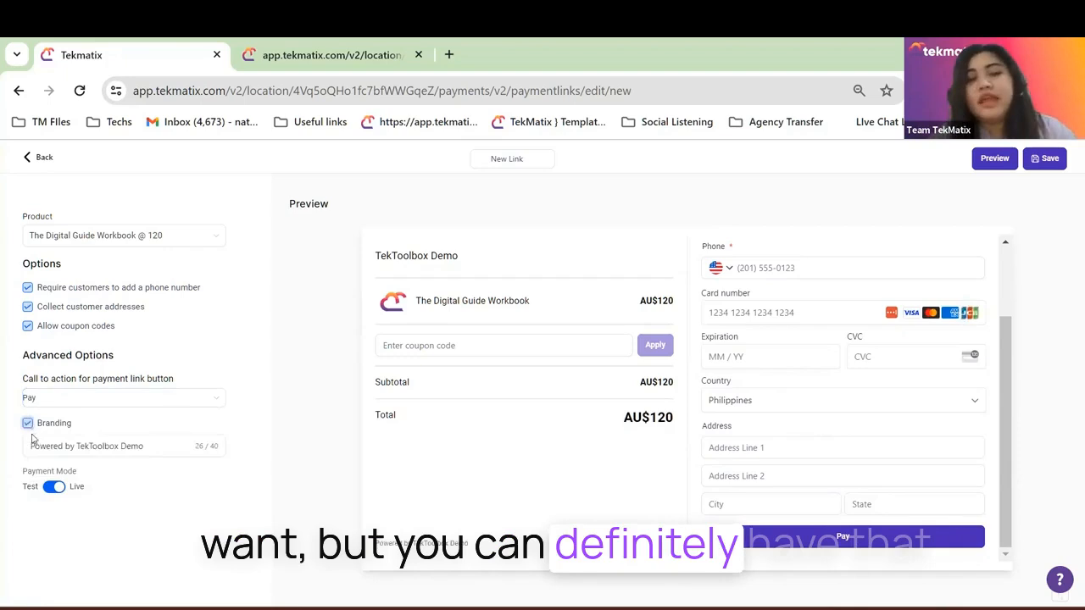